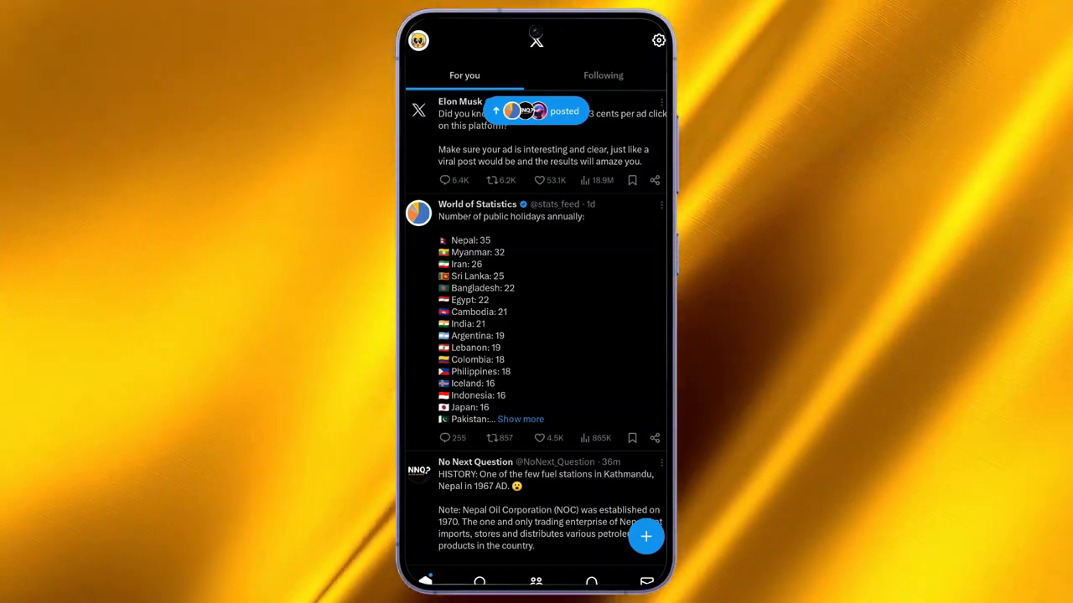
Step: Open the profile side menu and expand Settings & Support
click(418, 41)
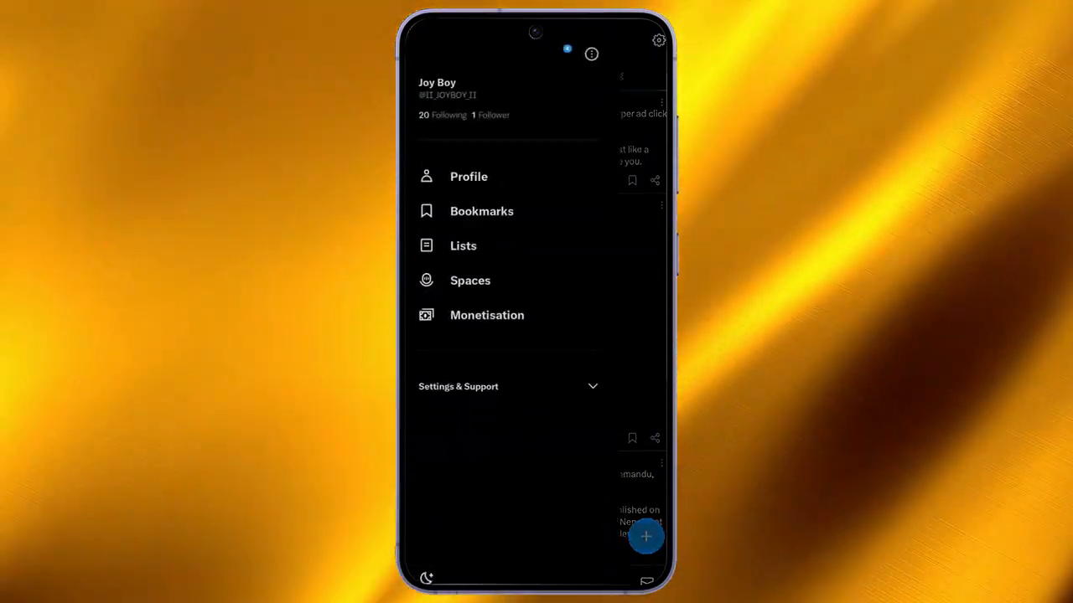
click(458, 387)
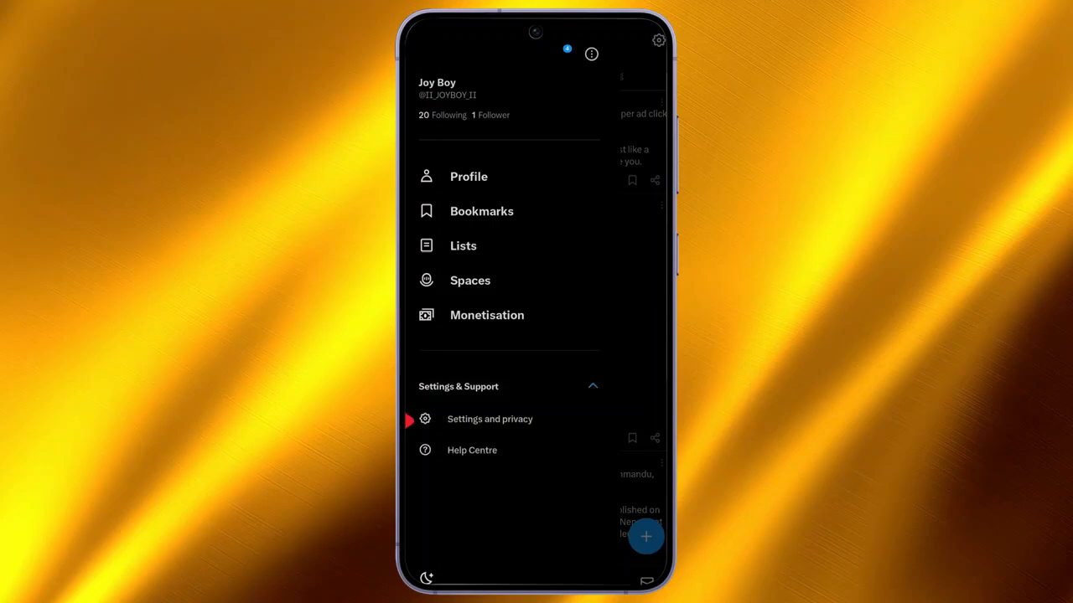
Step: Go to Settings and privacy, then into Privacy and safety
click(490, 419)
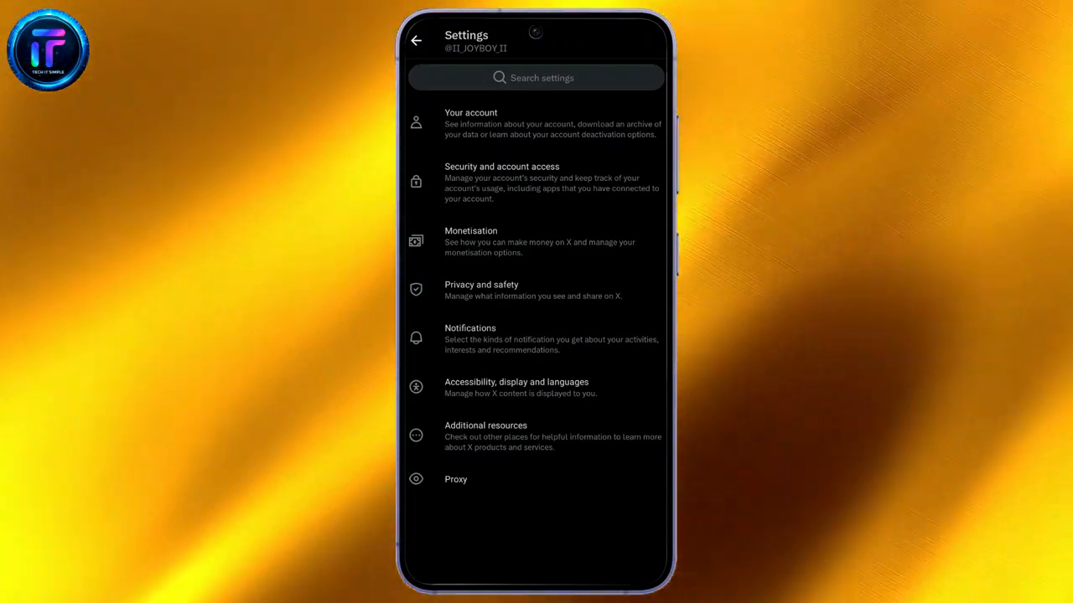
click(481, 289)
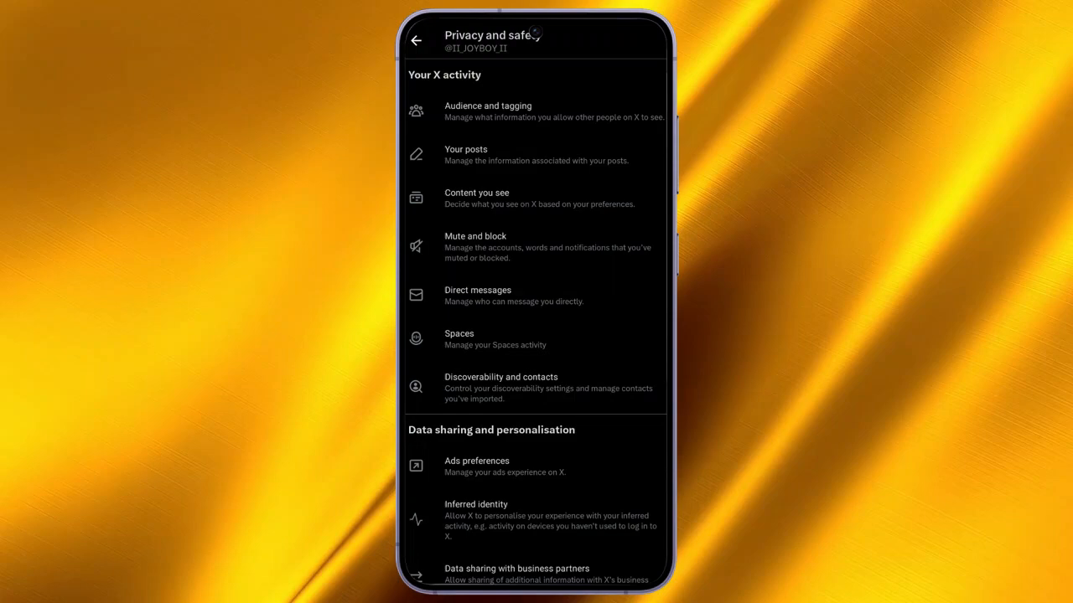
Step: In Audience and tagging, turn on Protect your posts and back out
click(488, 110)
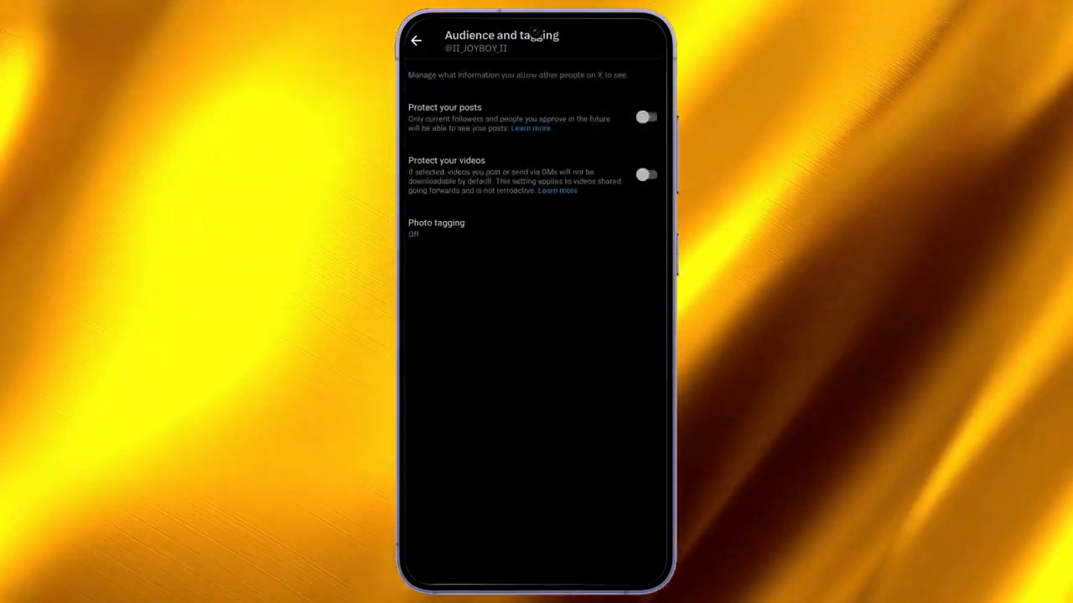
click(646, 117)
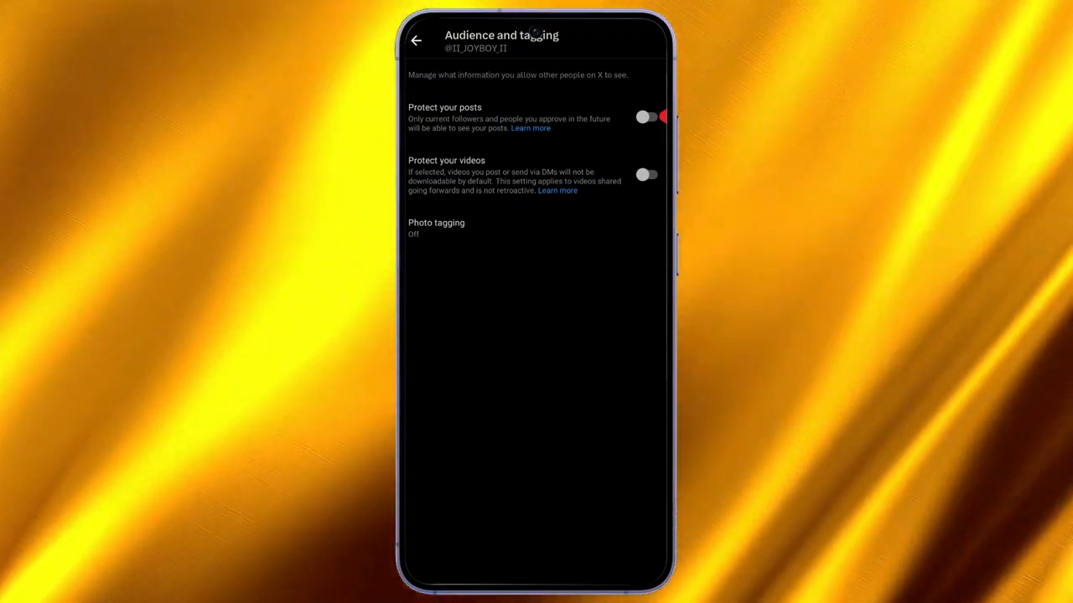
click(647, 117)
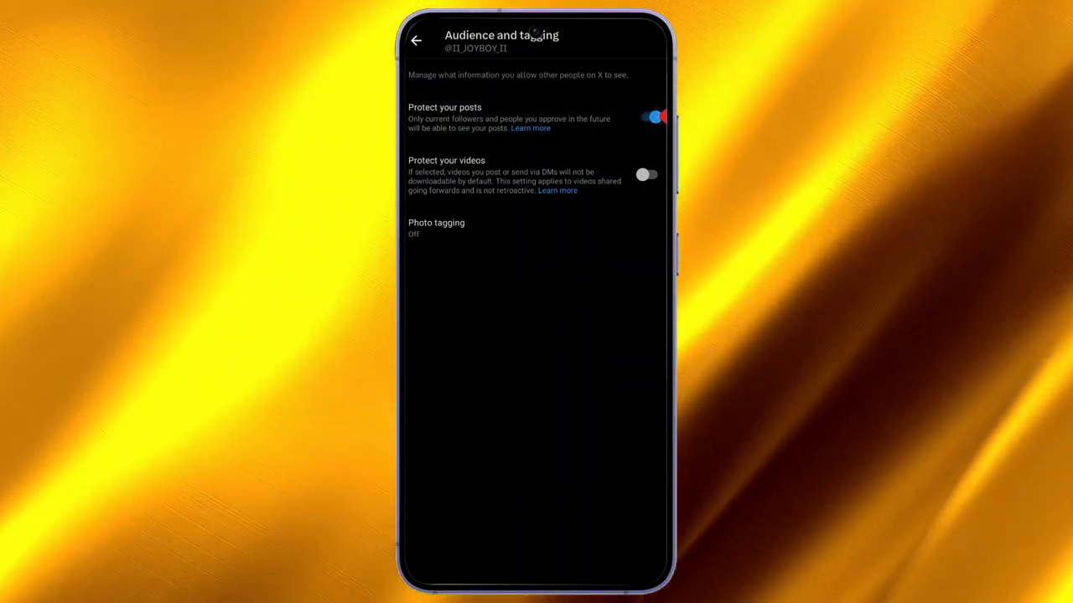
click(652, 116)
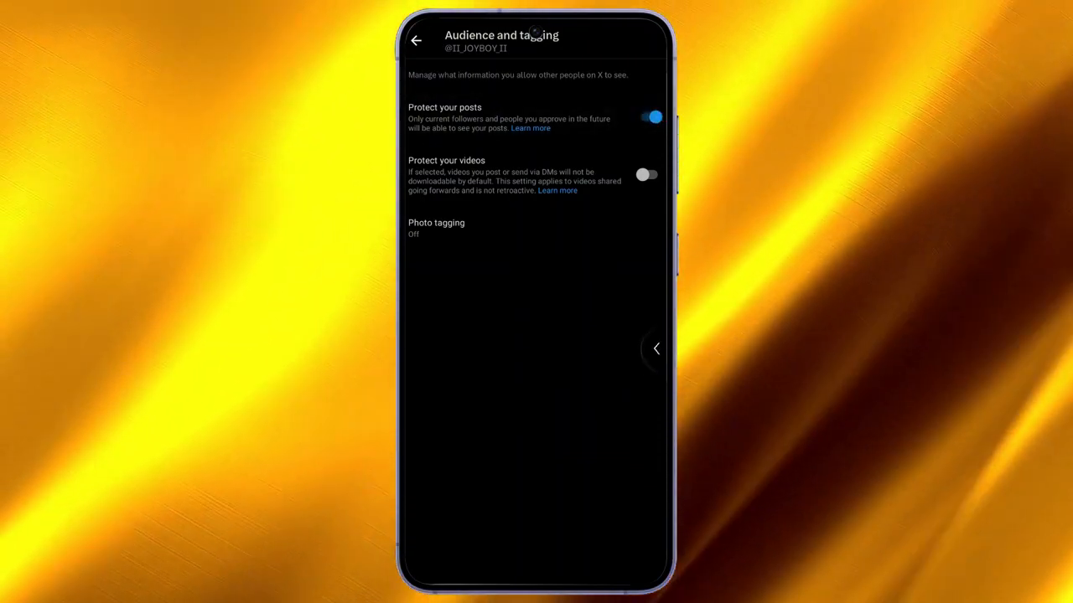
click(416, 40)
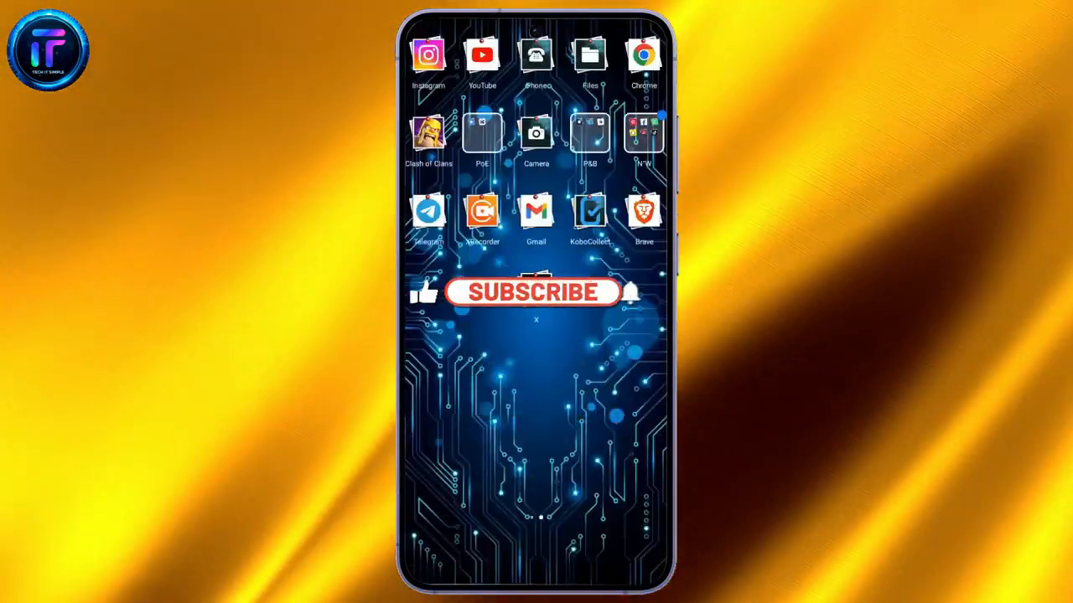
Step: Leave the X app and return to the Android home screen
click(533, 292)
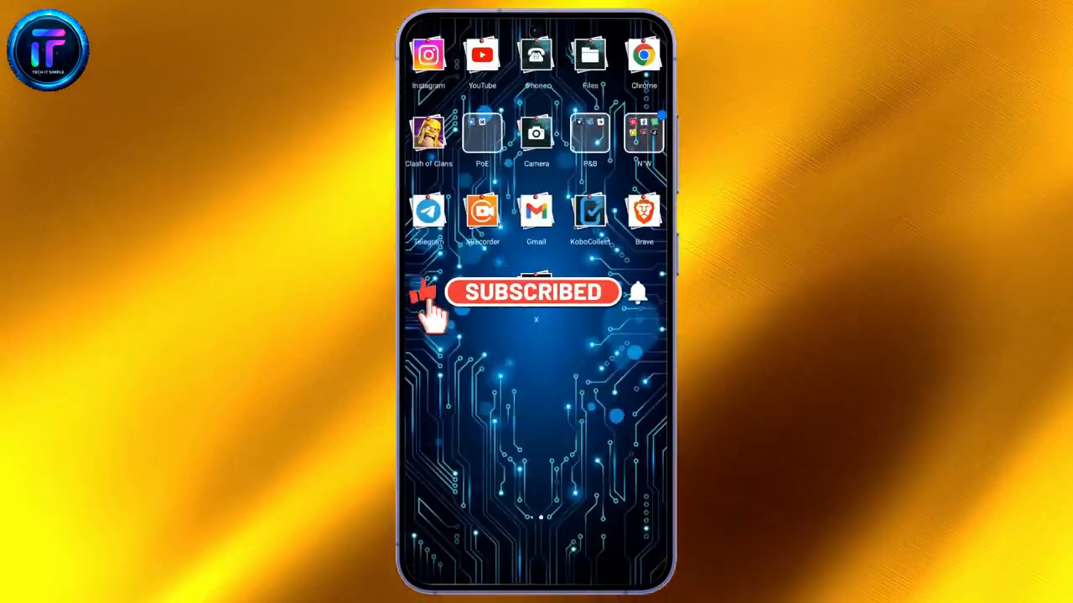